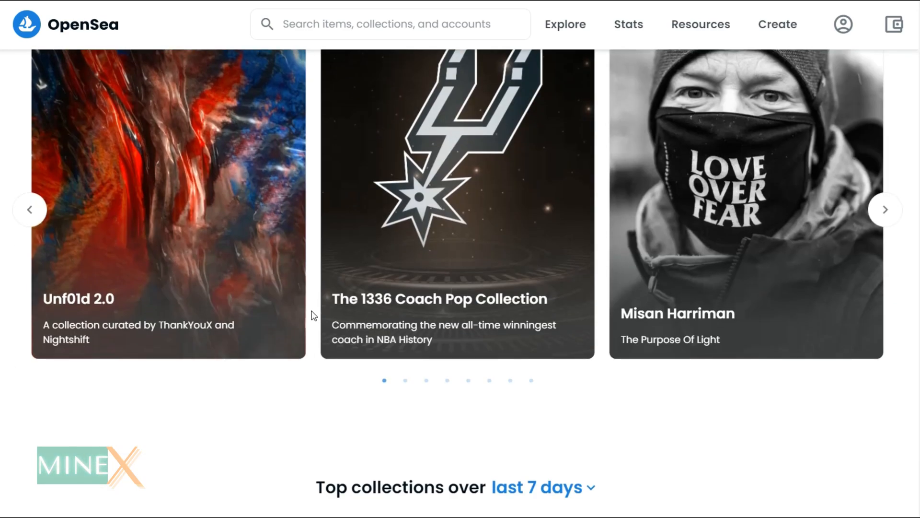
Open Bored Ape Yacht Club from the Top collections ranking and browse its items
scroll(down, 3)
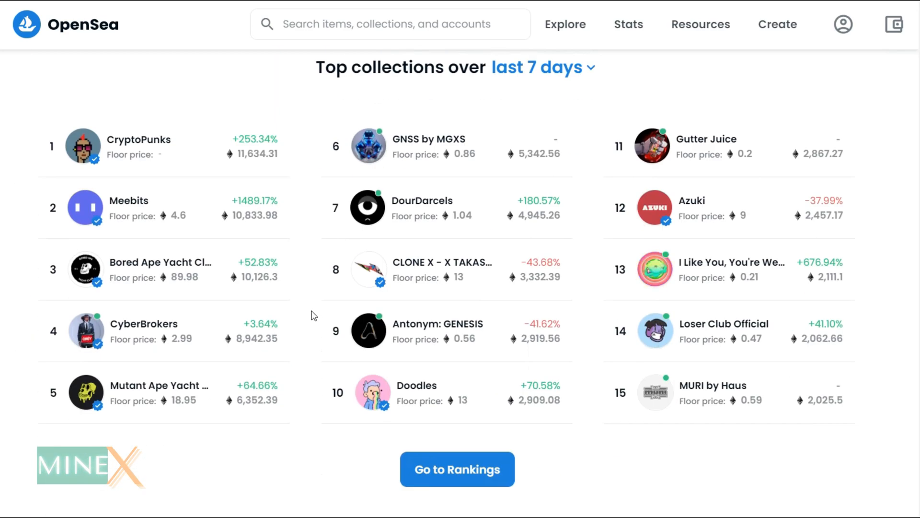
click(160, 263)
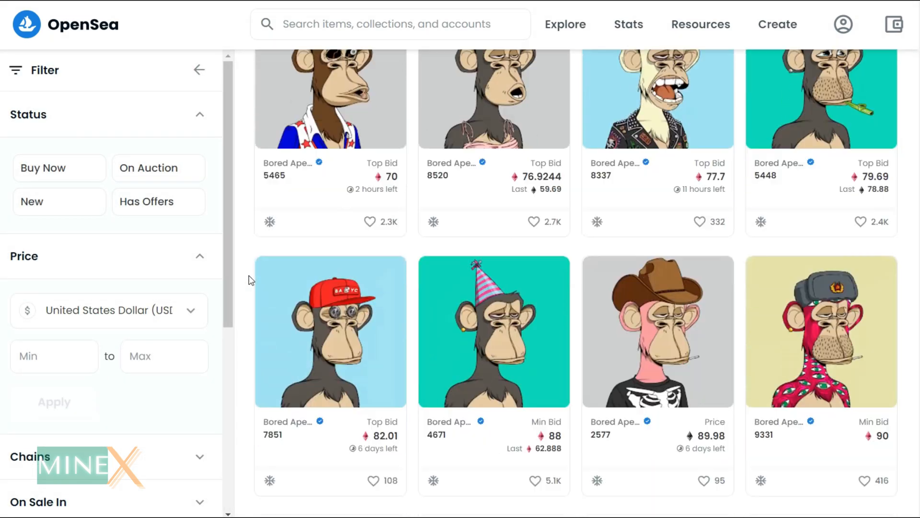
scroll(down, 3)
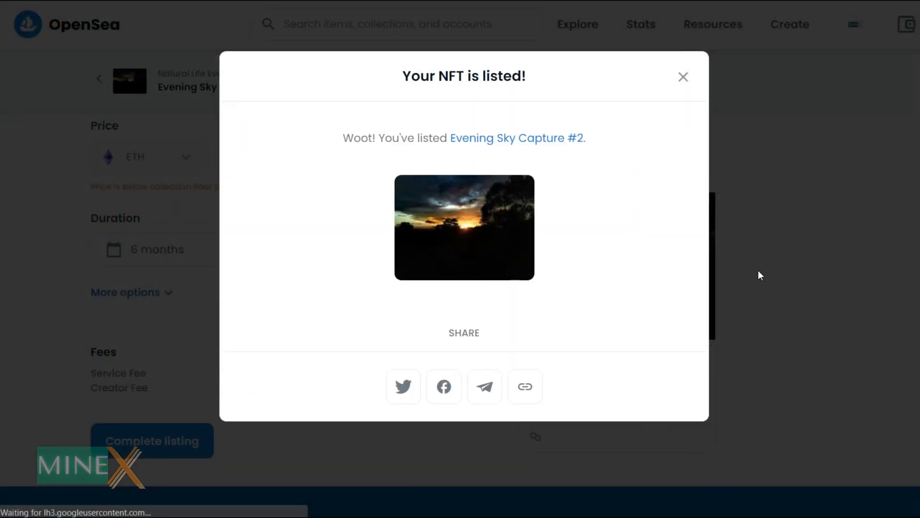
mouse_move(687, 108)
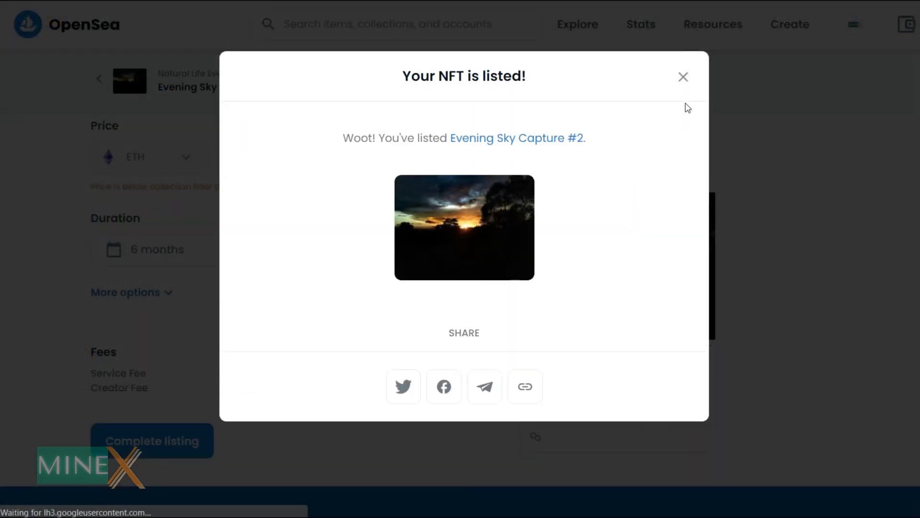
Close the 'Your NFT is listed!' confirmation for Evening Sky Capture #2
click(683, 77)
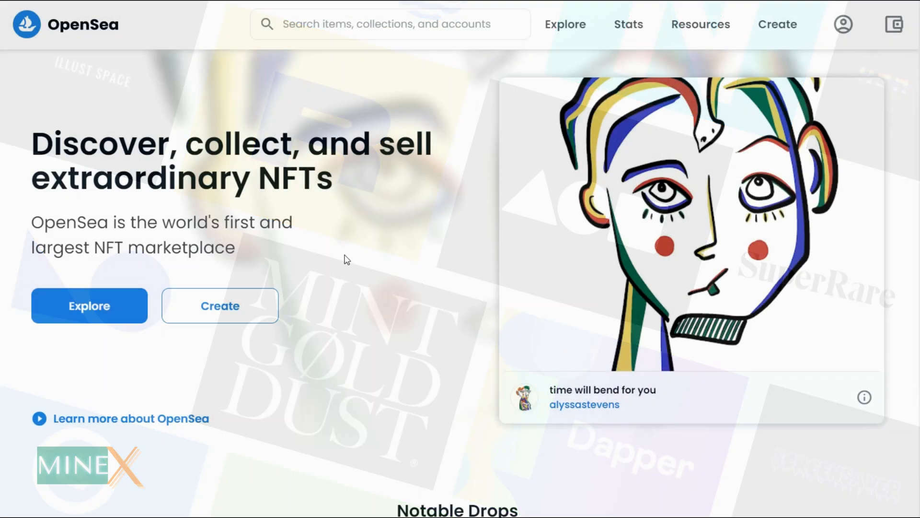
Pick MetaMask on the Connect your wallet page, reaching its Chrome Web Store listing
scroll(down, 3)
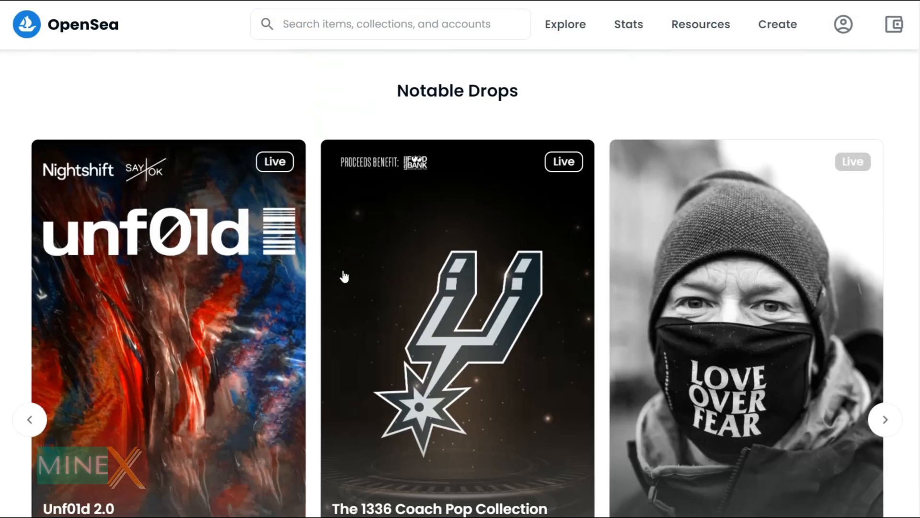
scroll(down, 3)
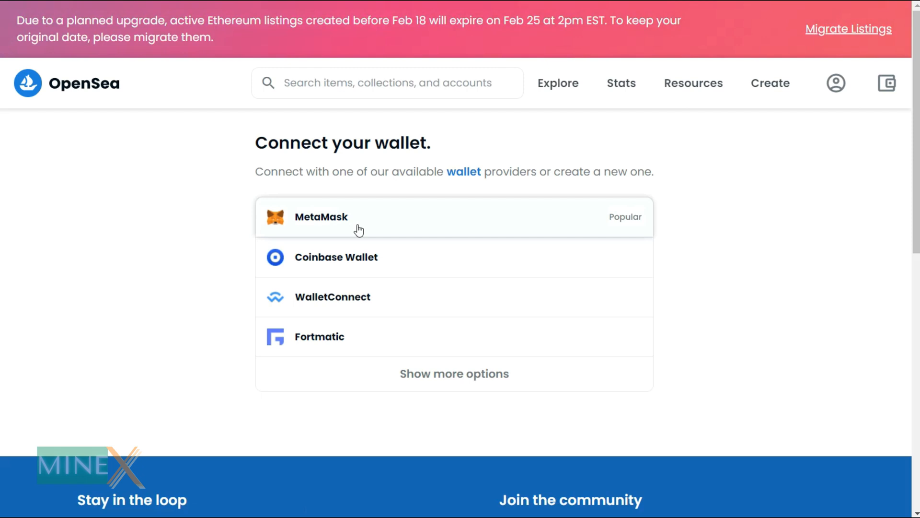
click(321, 216)
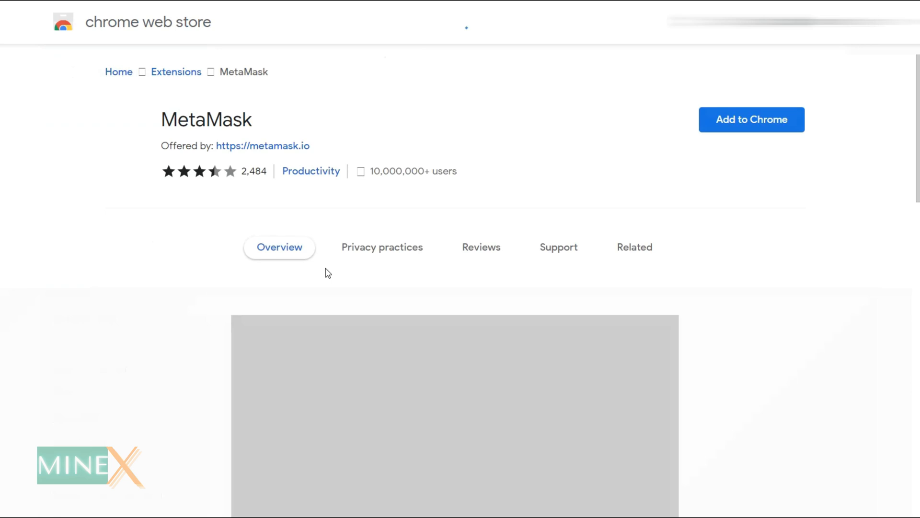